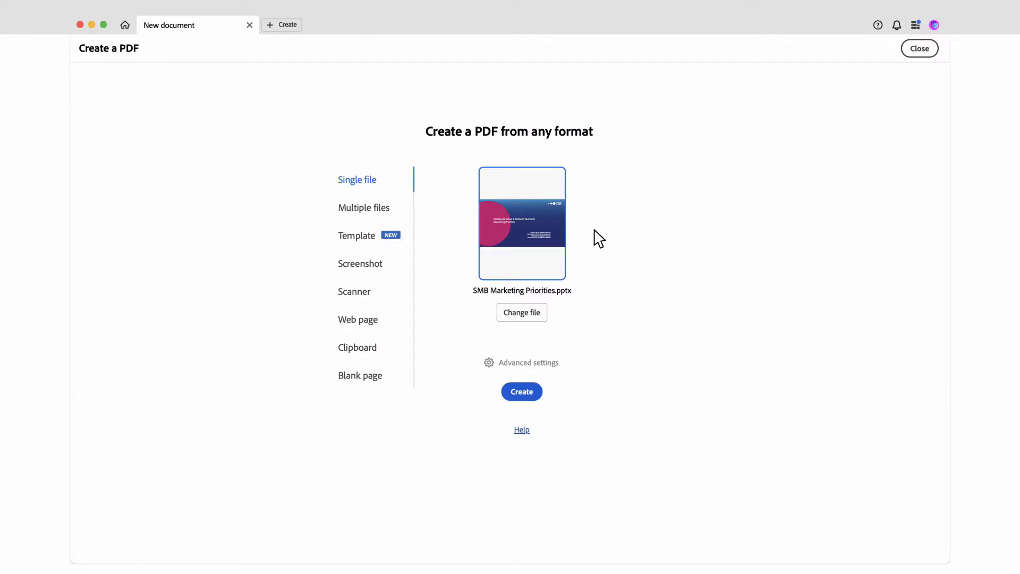
{"action": "mouse_move", "coordinate": [591, 246]}
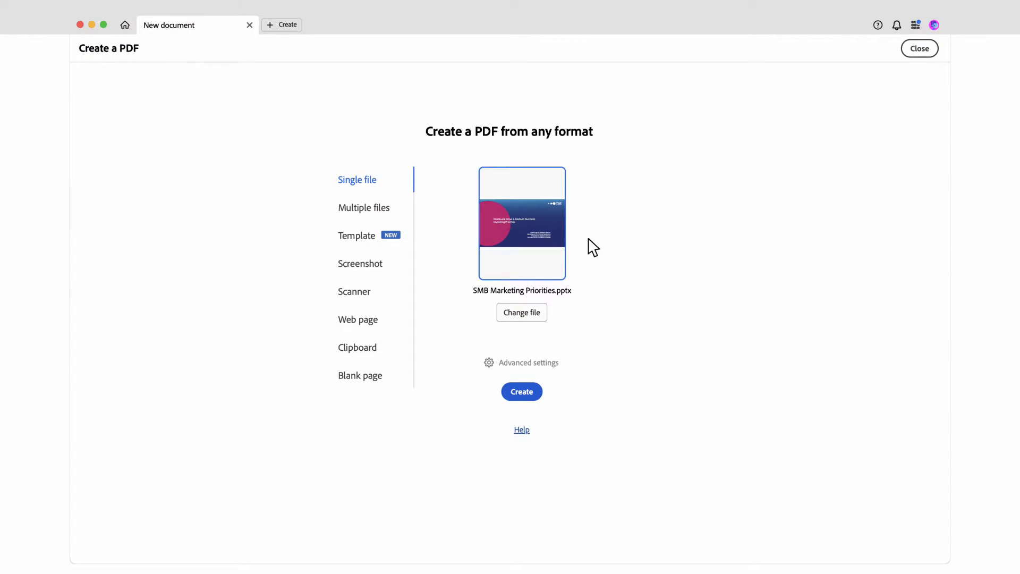
Convert SMB Marketing Priorities.pptx into a PDF with the Create button and open it
{"action": "left_click", "coordinate": [521, 391]}
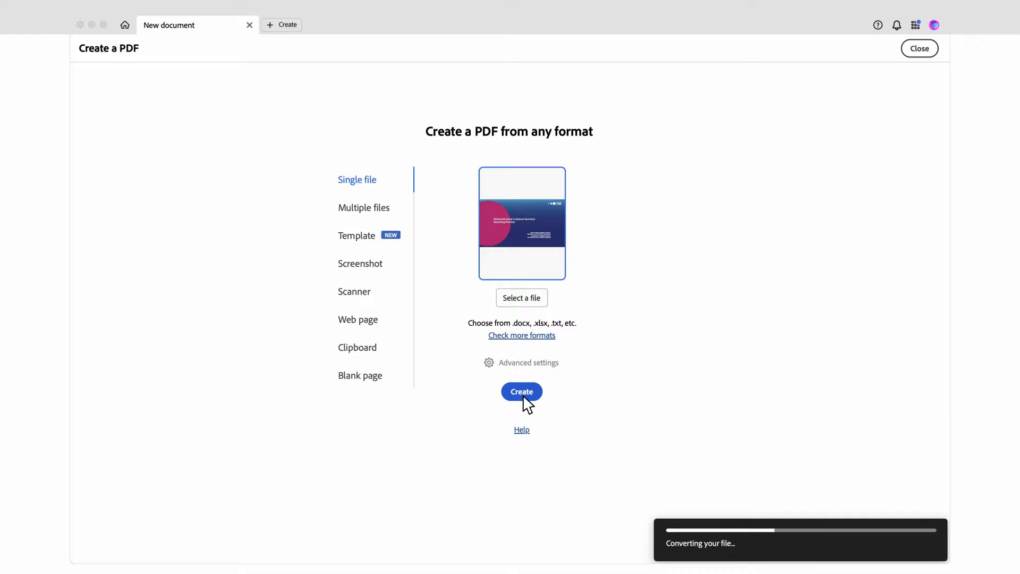
{"action": "left_click", "coordinate": [521, 391]}
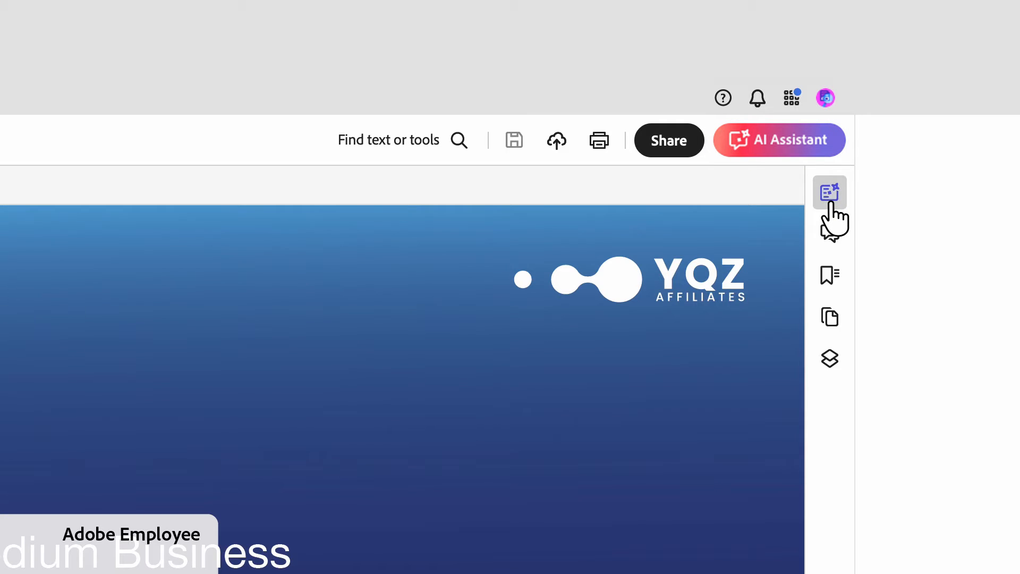
Show the generative summary and expand its Contents and Key Analysis and Findings sections
{"action": "left_click", "coordinate": [829, 192]}
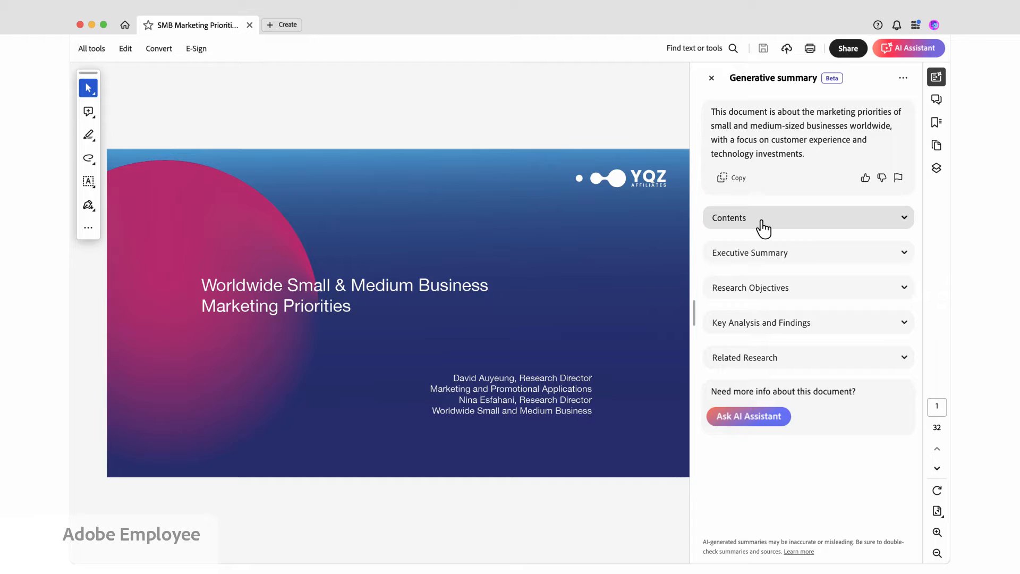
{"action": "left_click", "coordinate": [806, 217]}
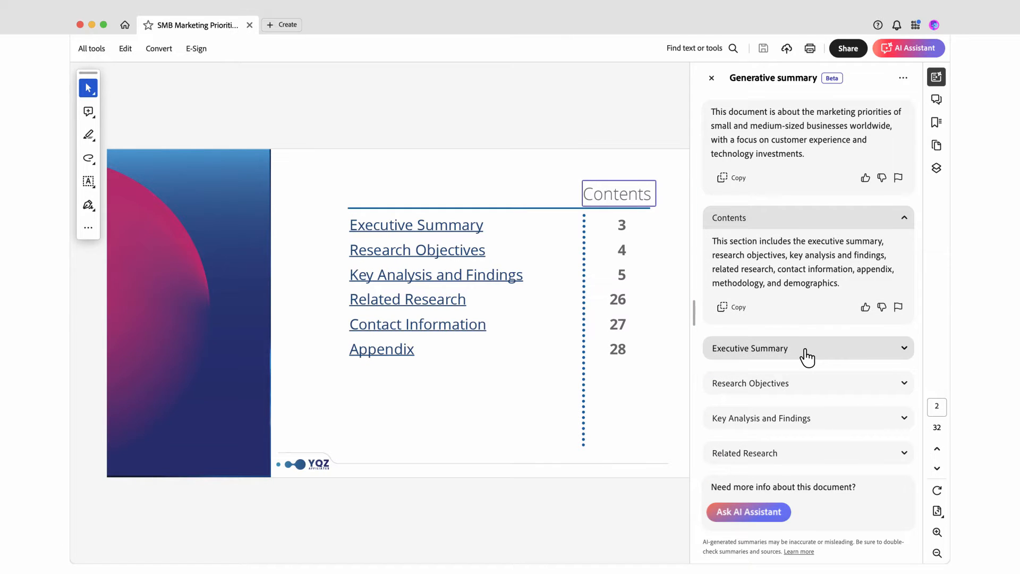
{"action": "left_click", "coordinate": [807, 348]}
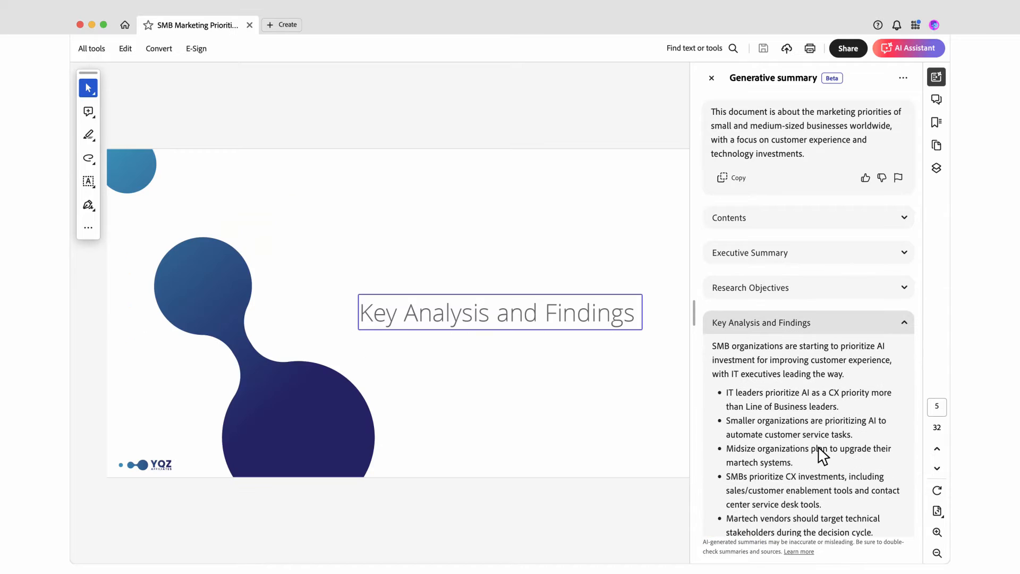
{"action": "scroll", "scroll_direction": "down", "scroll_amount": 3}
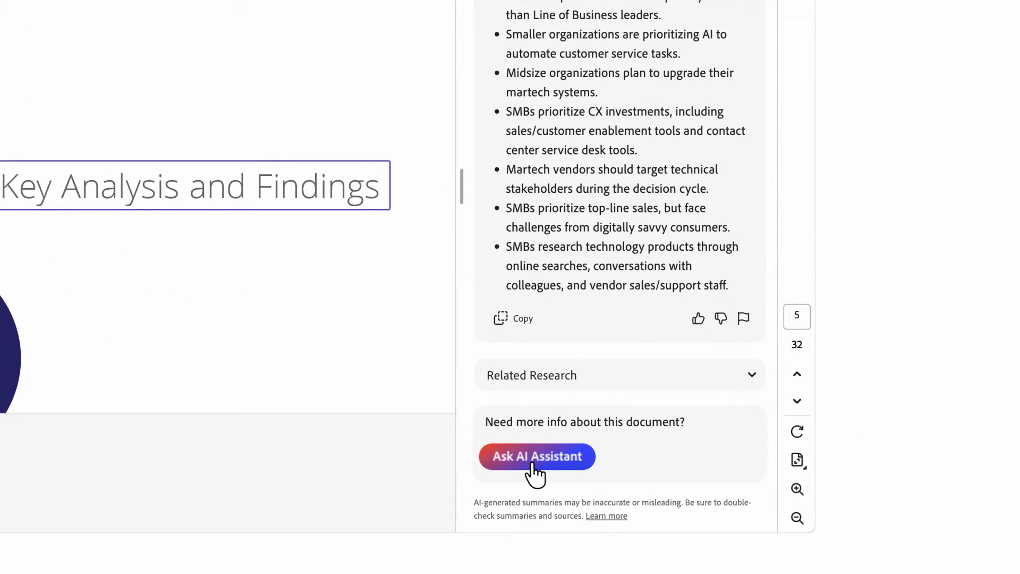
Ask the AI Assistant the suggested question on SMBs' top technology challenges and read the answer
{"action": "left_click", "coordinate": [536, 456]}
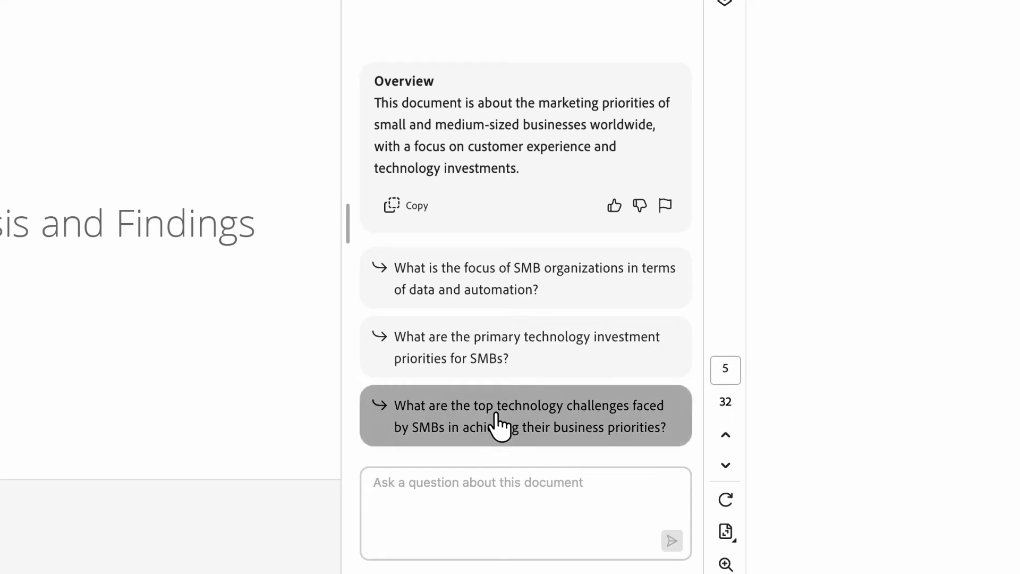
{"action": "left_click", "coordinate": [524, 415]}
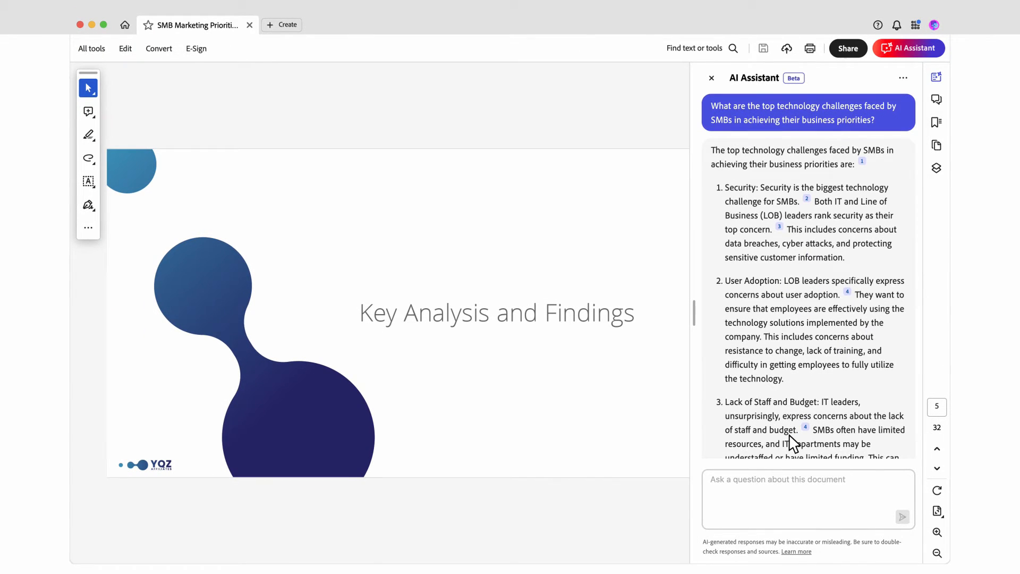
{"action": "scroll", "scroll_direction": "down", "scroll_amount": 3}
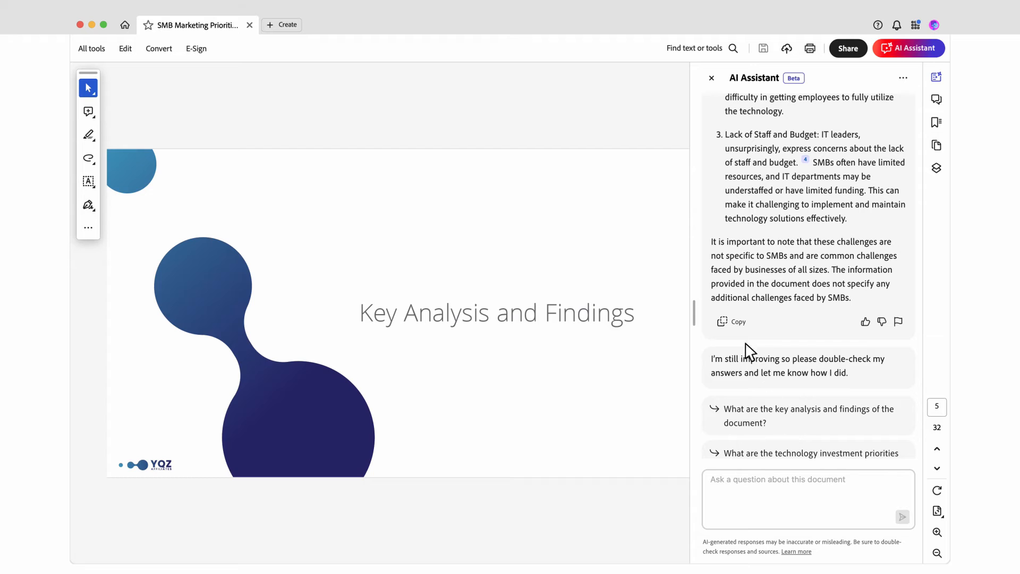
{"action": "left_click", "coordinate": [731, 321]}
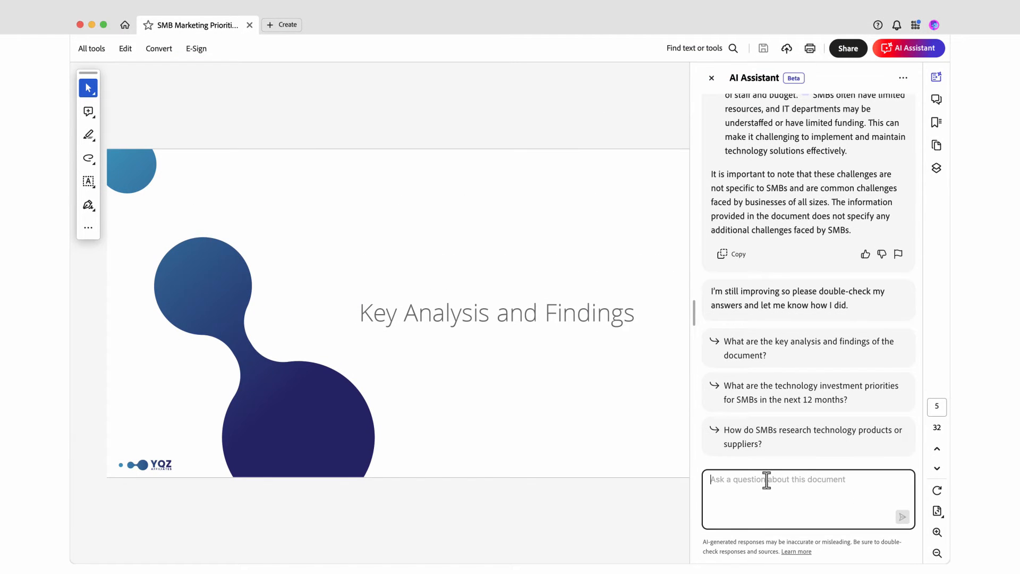
Ask 'How are companies in this industry investing in the next year?' and open citation 3
{"action": "type", "text": "How are companies in this industry investing in the next year?"}
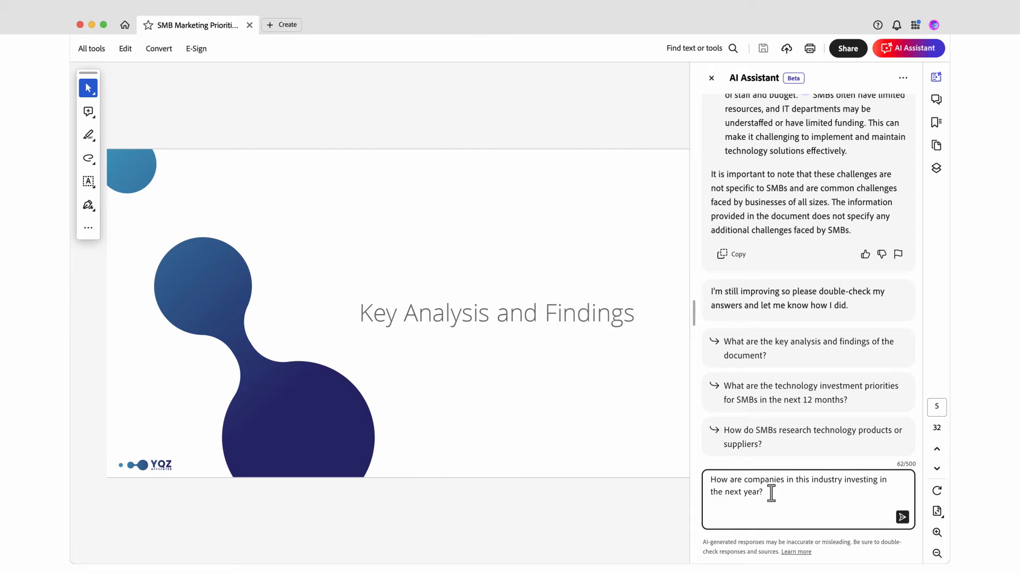
{"action": "left_click", "coordinate": [903, 516]}
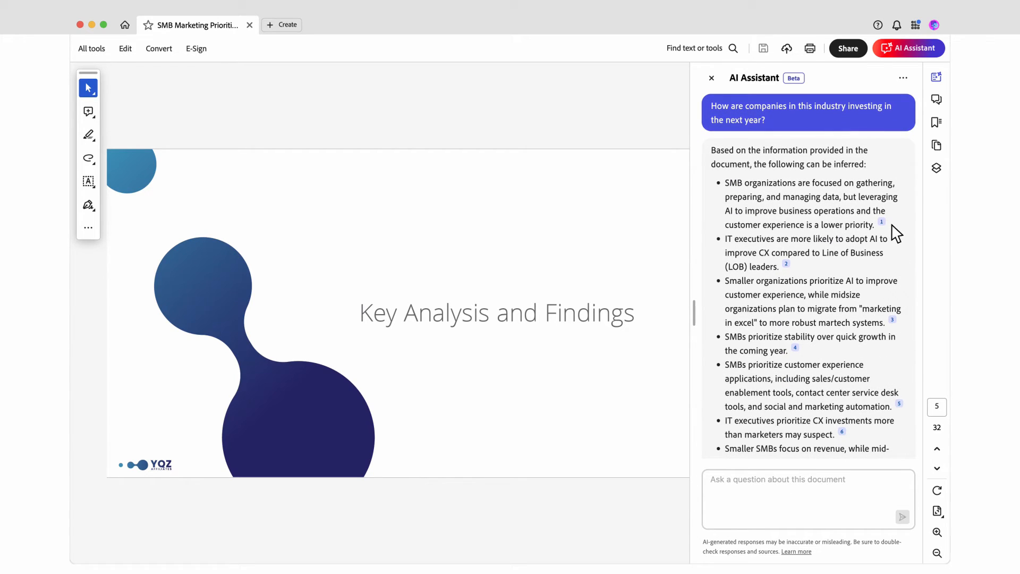
{"action": "left_click", "coordinate": [892, 319]}
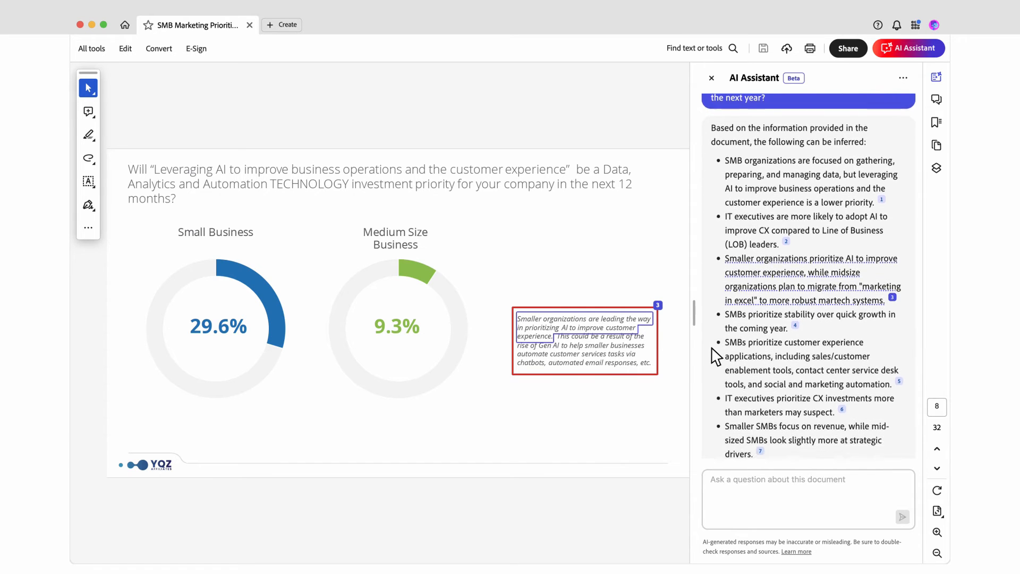
{"action": "scroll", "scroll_direction": "down", "scroll_amount": 3}
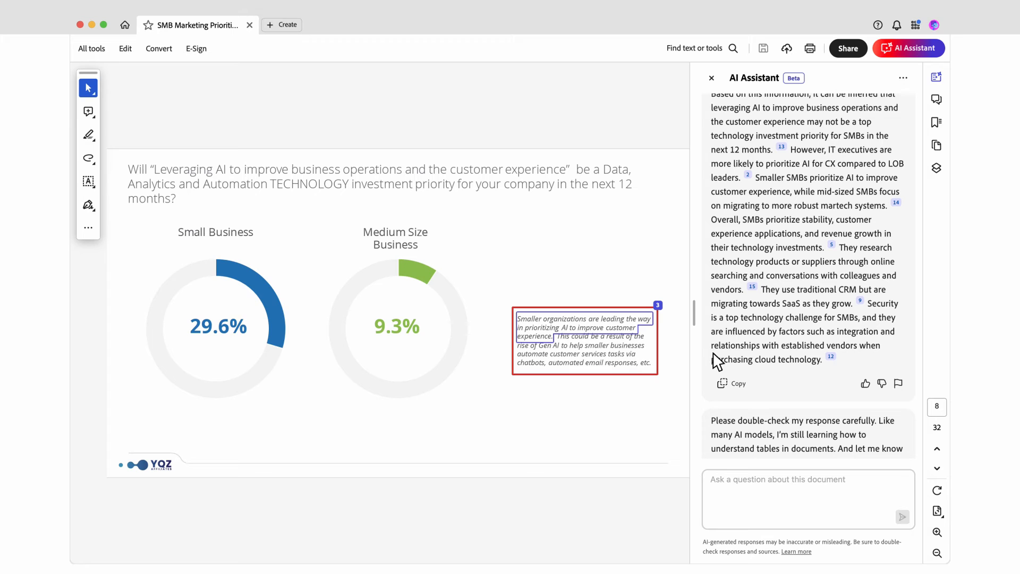